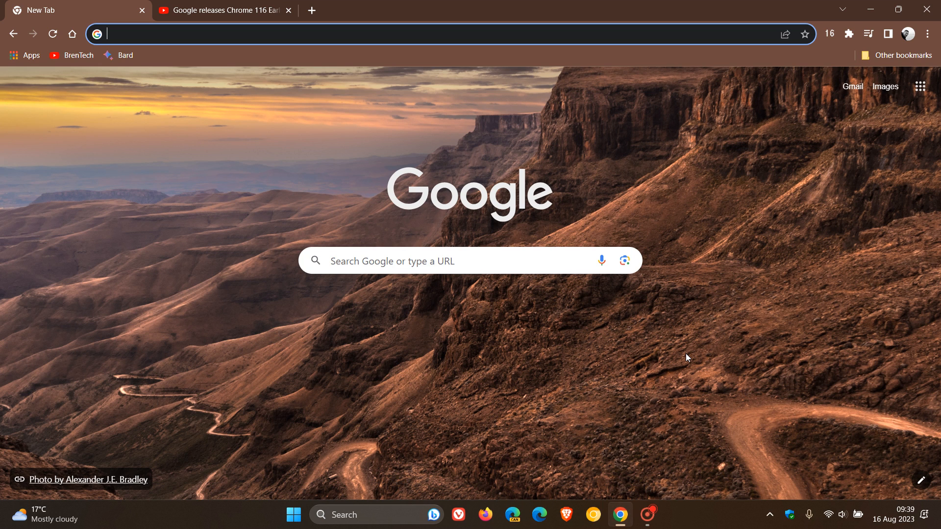
pyautogui.moveTo(756, 281)
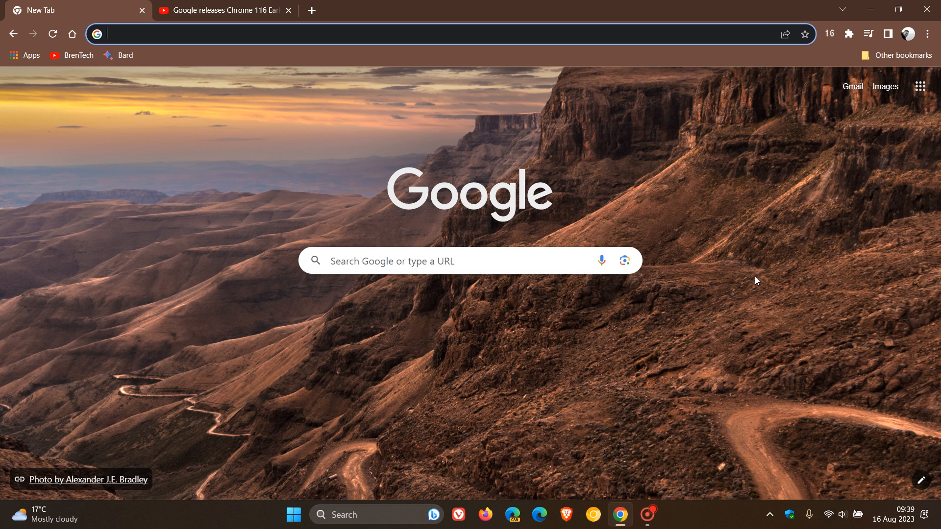
pyautogui.moveTo(244, 229)
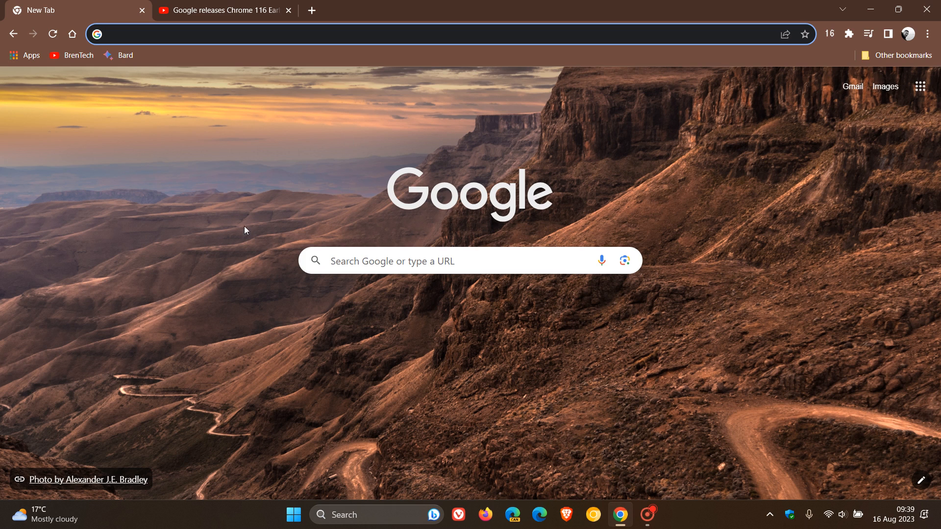
pyautogui.moveTo(705, 323)
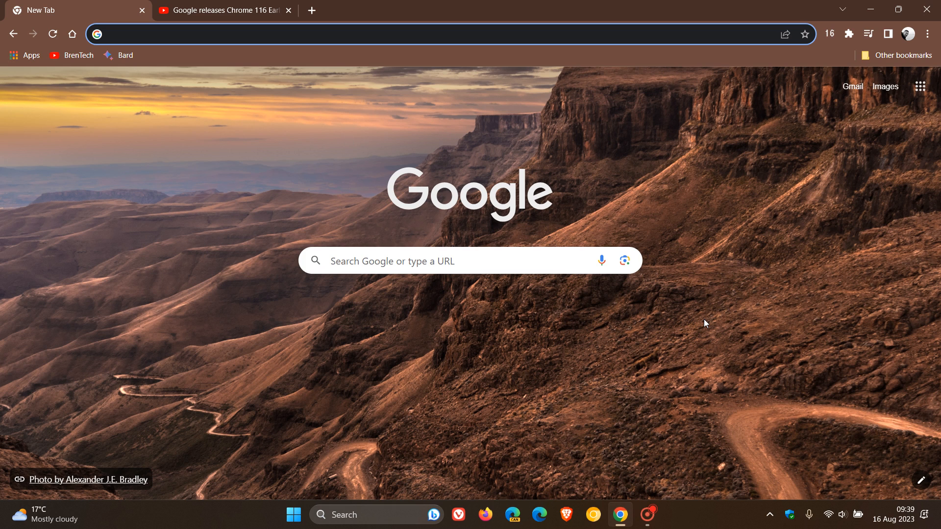
pyautogui.moveTo(900, 517)
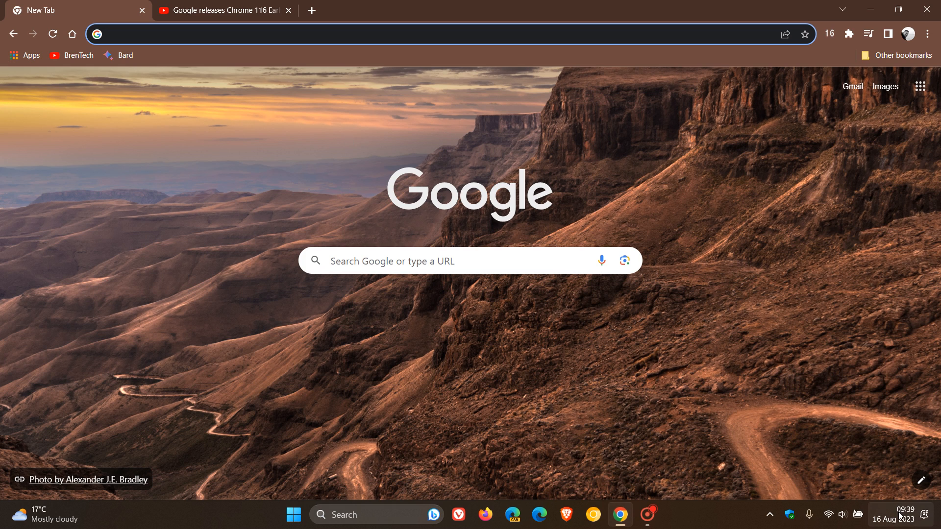
pyautogui.moveTo(717, 372)
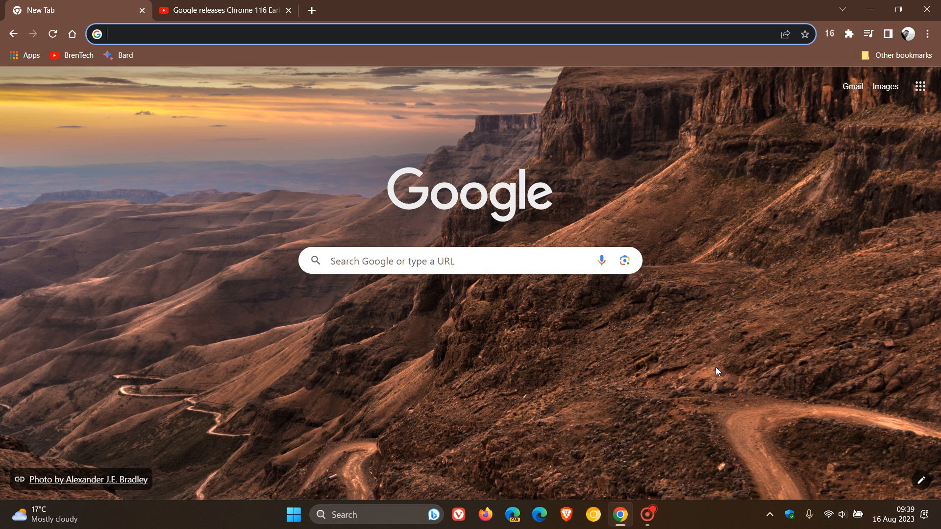
# - Show the Chrome 116 Early Stable YouTube video and float it in picture-in-picture
pyautogui.click(925, 34)
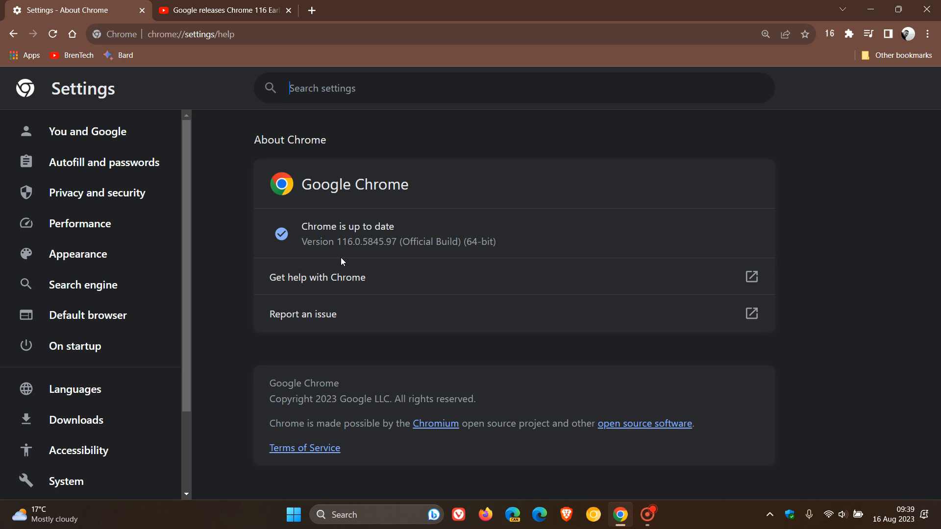
pyautogui.moveTo(366, 254)
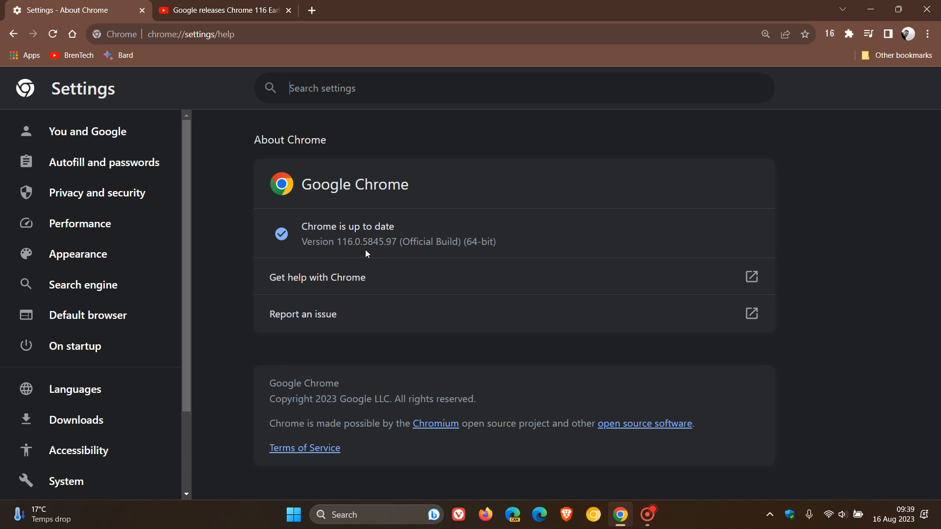
pyautogui.doubleClick(391, 241)
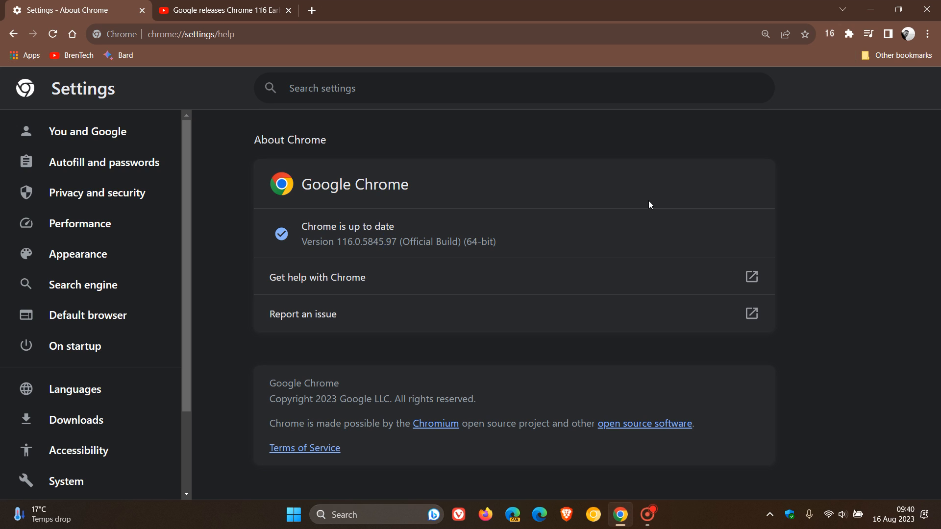
pyautogui.moveTo(649, 167)
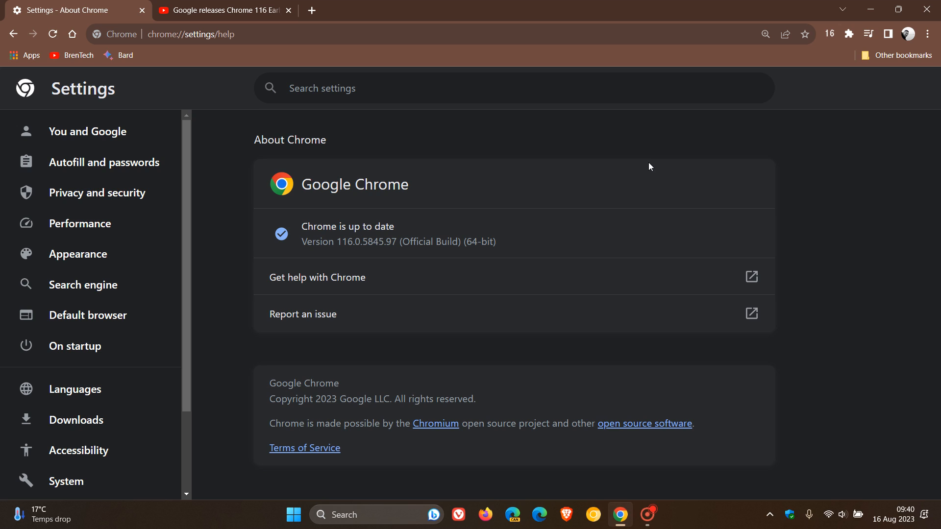
pyautogui.moveTo(653, 181)
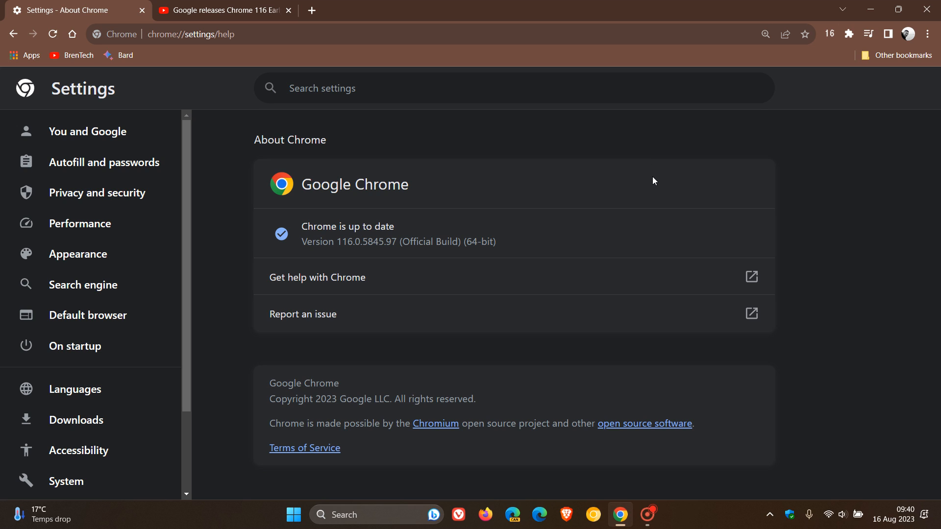
pyautogui.moveTo(639, 204)
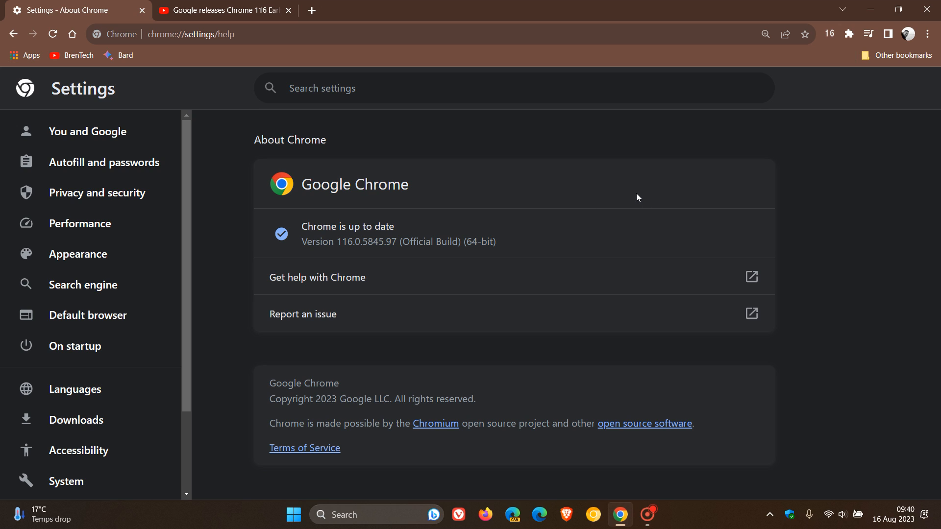
pyautogui.moveTo(515, 395)
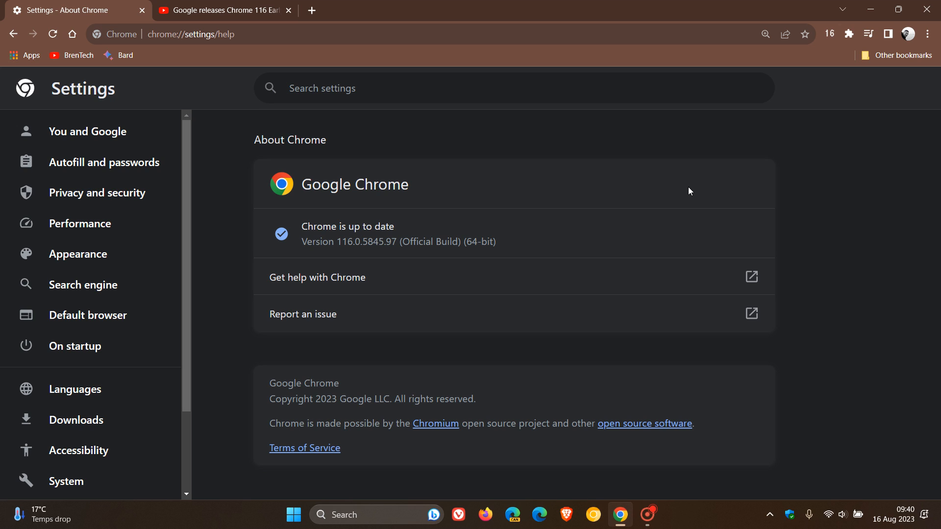
pyautogui.moveTo(294, 186)
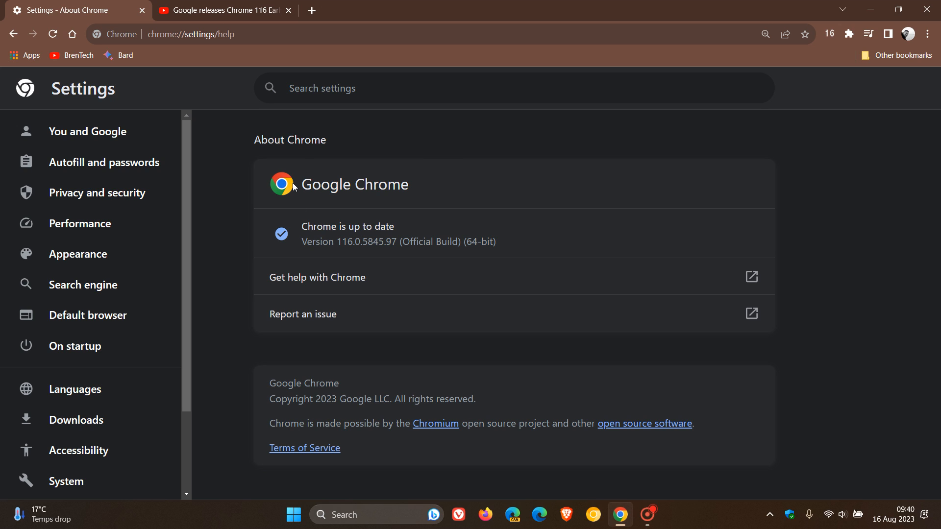
pyautogui.moveTo(656, 170)
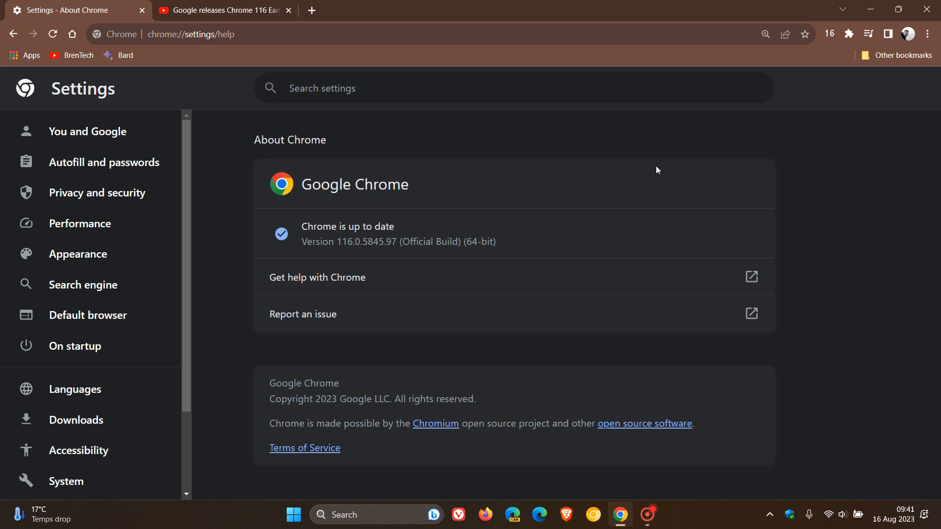
pyautogui.moveTo(622, 174)
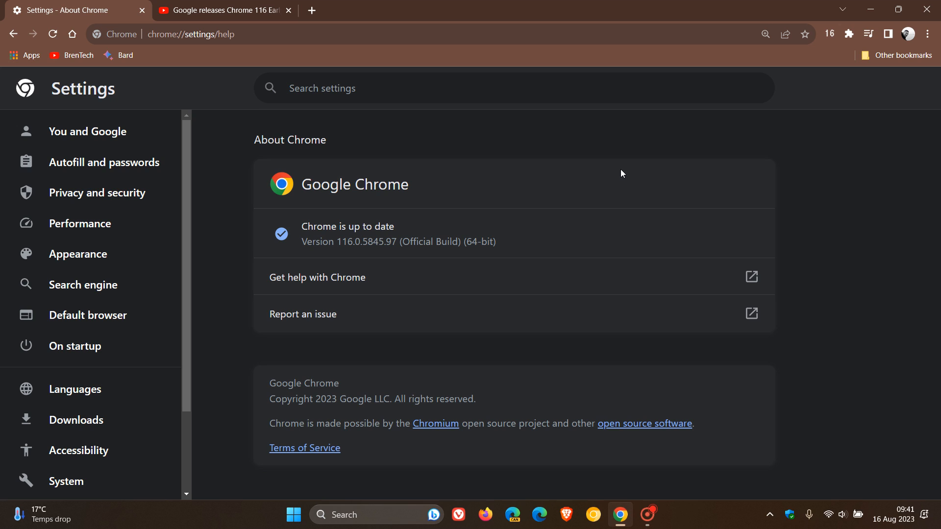
pyautogui.moveTo(572, 195)
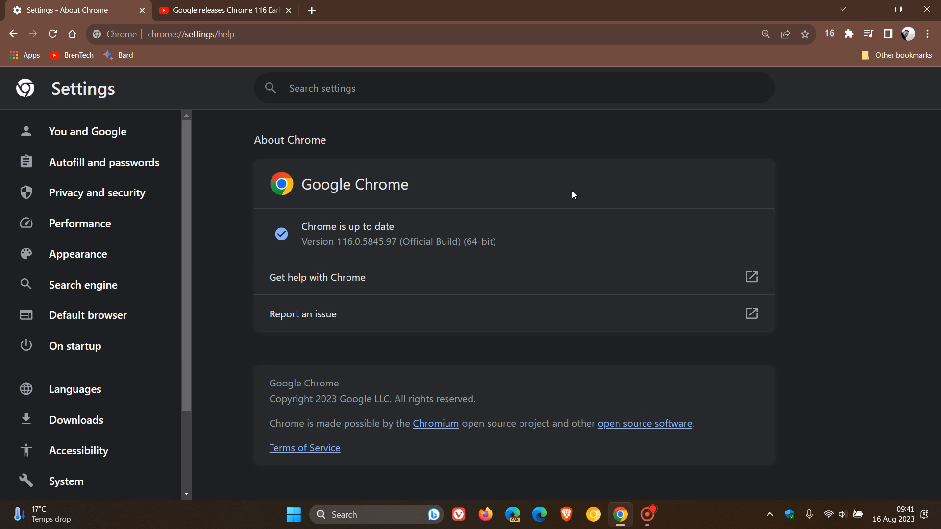
pyautogui.moveTo(71, 56)
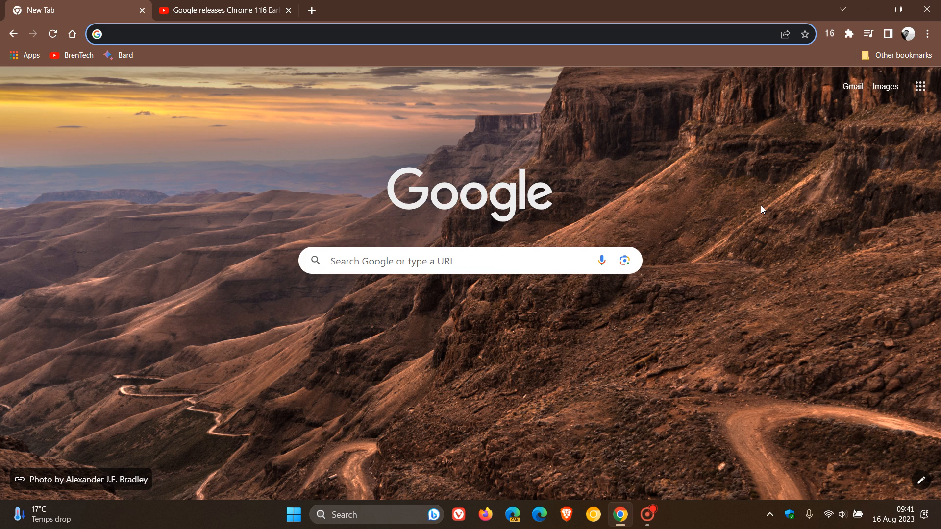
pyautogui.moveTo(759, 320)
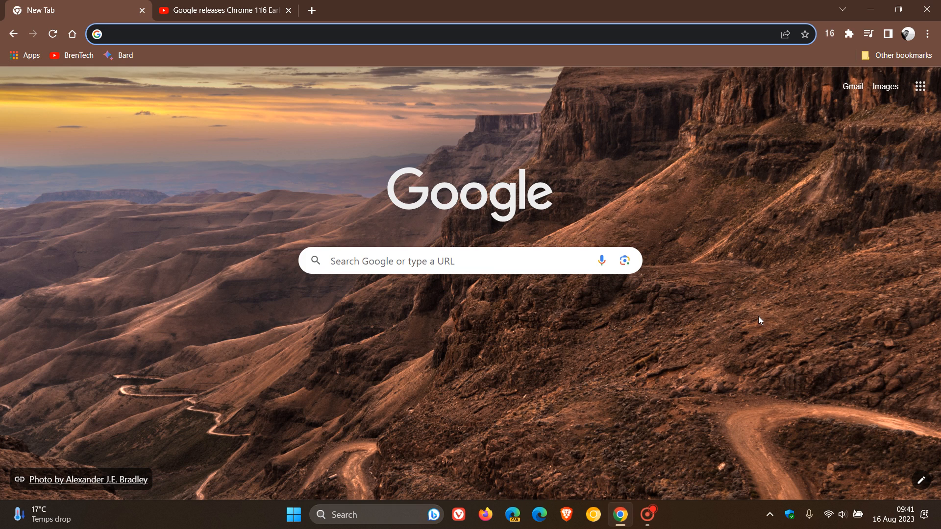
pyautogui.moveTo(753, 308)
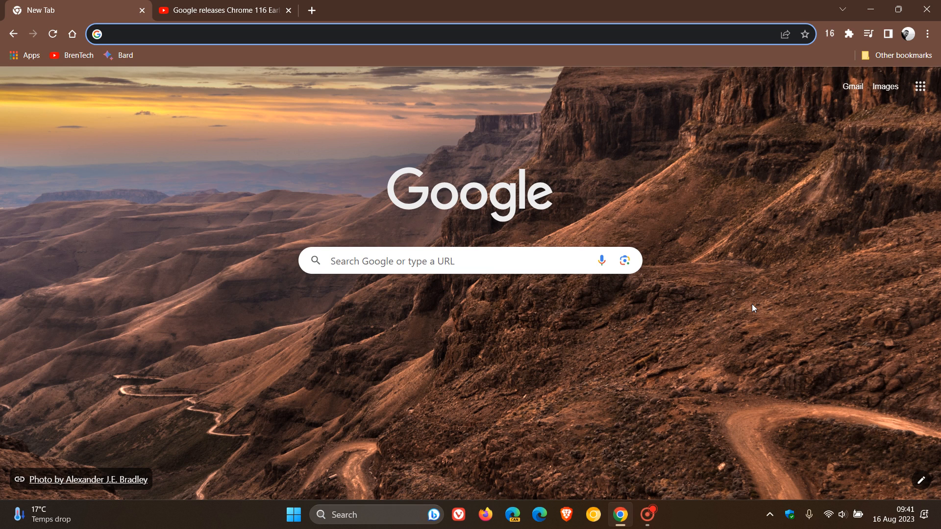
pyautogui.click(240, 34)
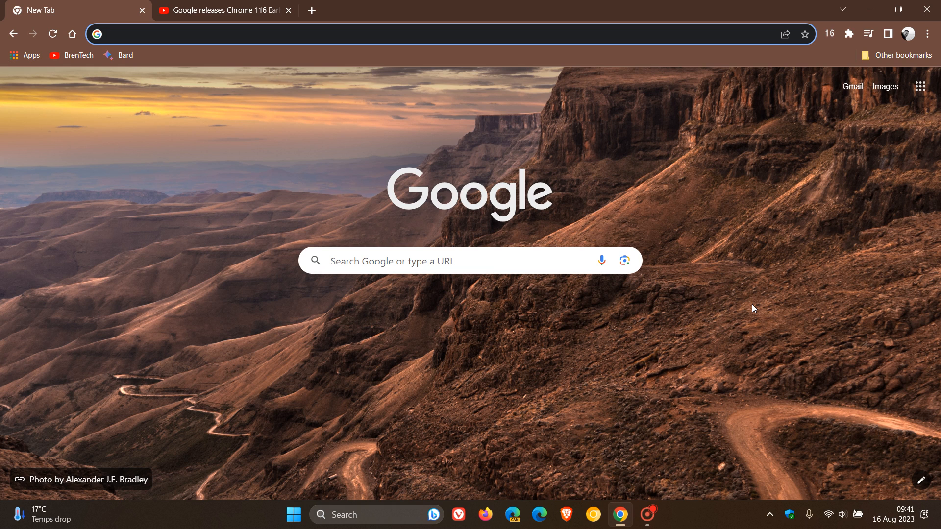
pyautogui.moveTo(277, 67)
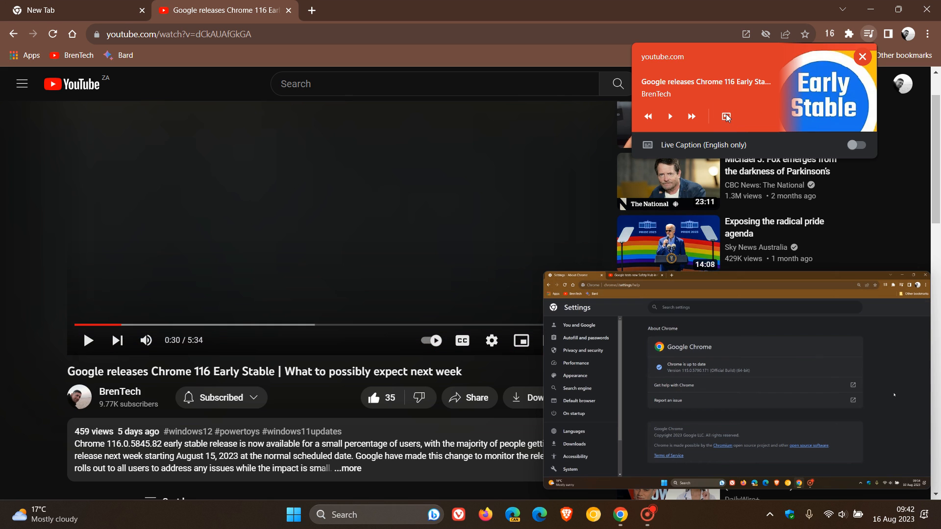
# - Return to the New Tab page with the video still floating
pyautogui.click(66, 11)
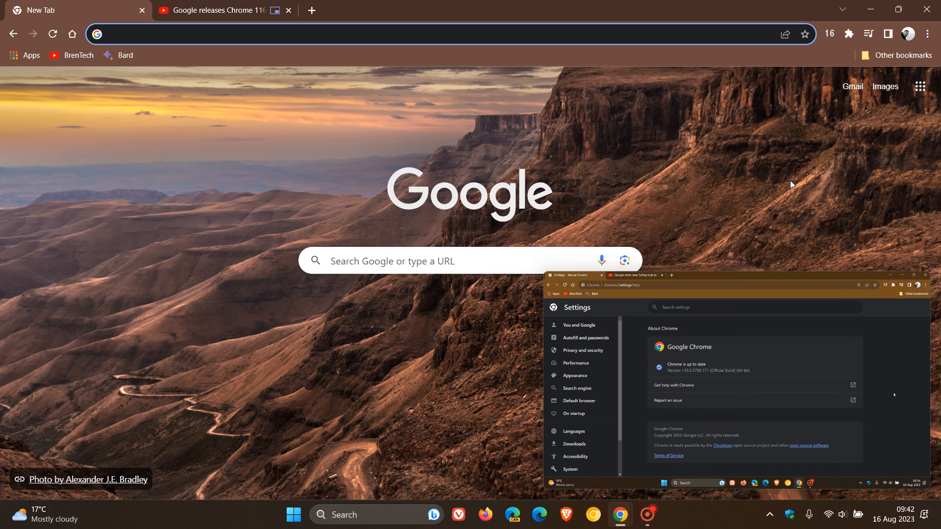
pyautogui.moveTo(782, 182)
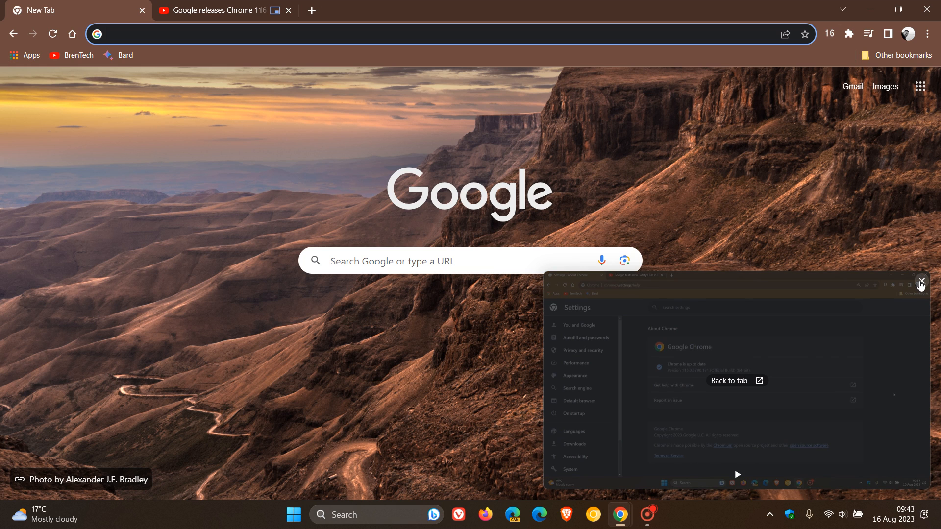
# - Close the floating Chrome 116 video window
pyautogui.click(920, 283)
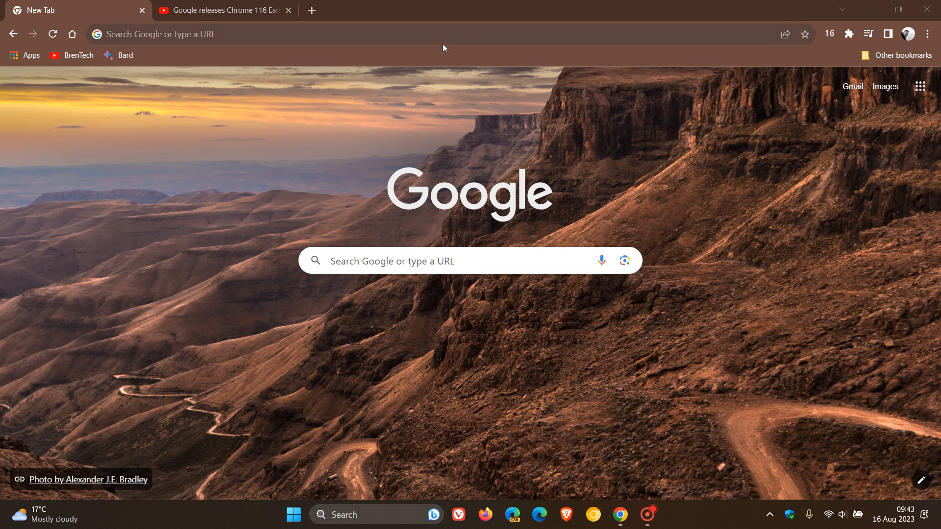
pyautogui.moveTo(774, 196)
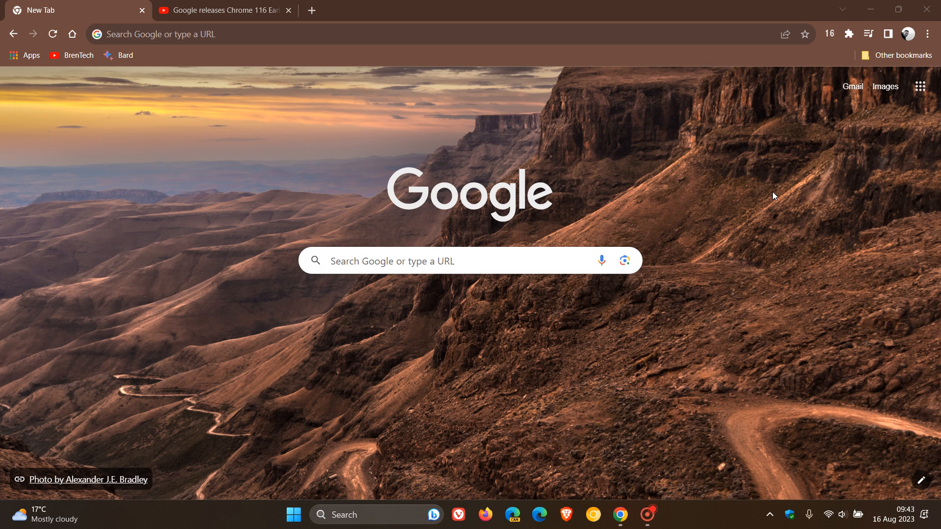
pyautogui.moveTo(753, 235)
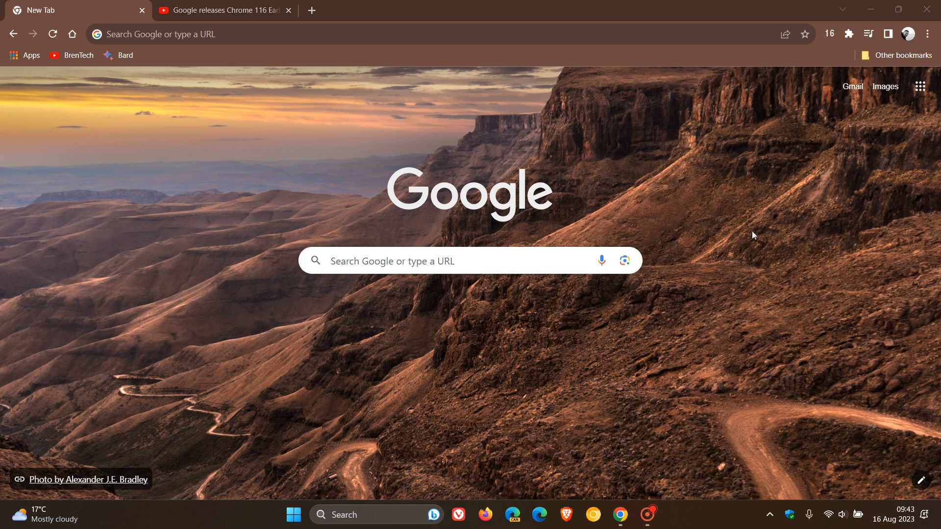
pyautogui.moveTo(712, 227)
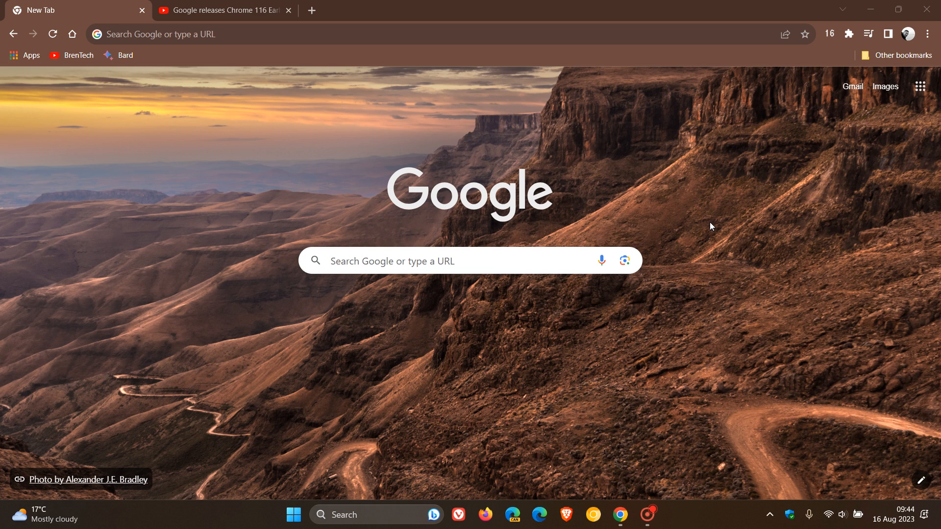
pyautogui.moveTo(764, 67)
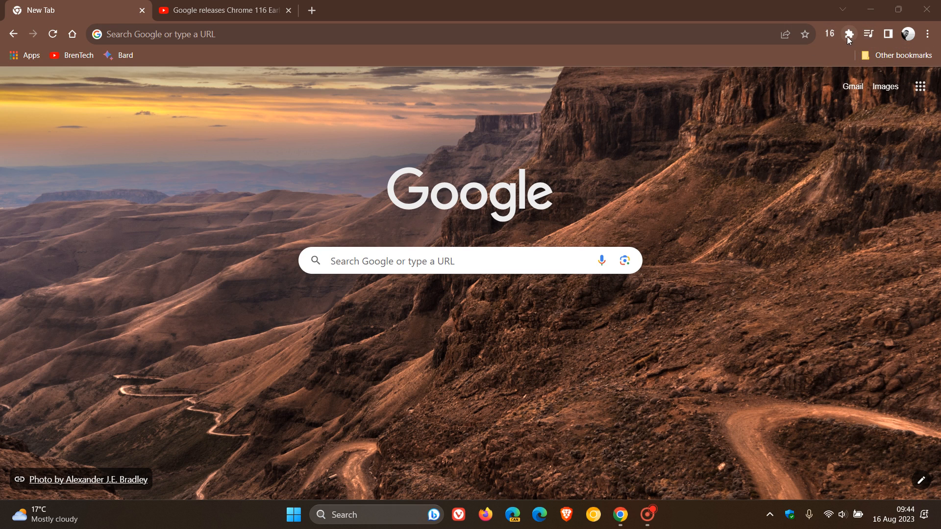
pyautogui.moveTo(831, 50)
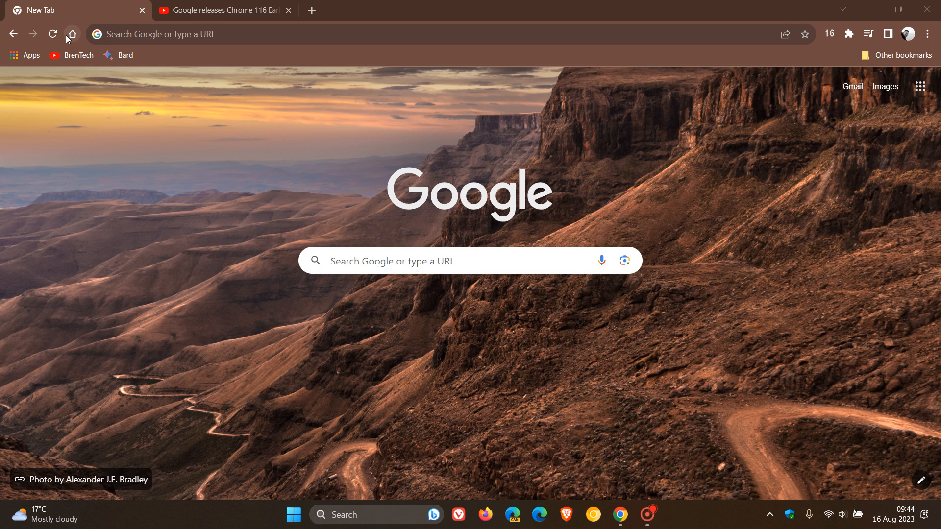
pyautogui.moveTo(747, 252)
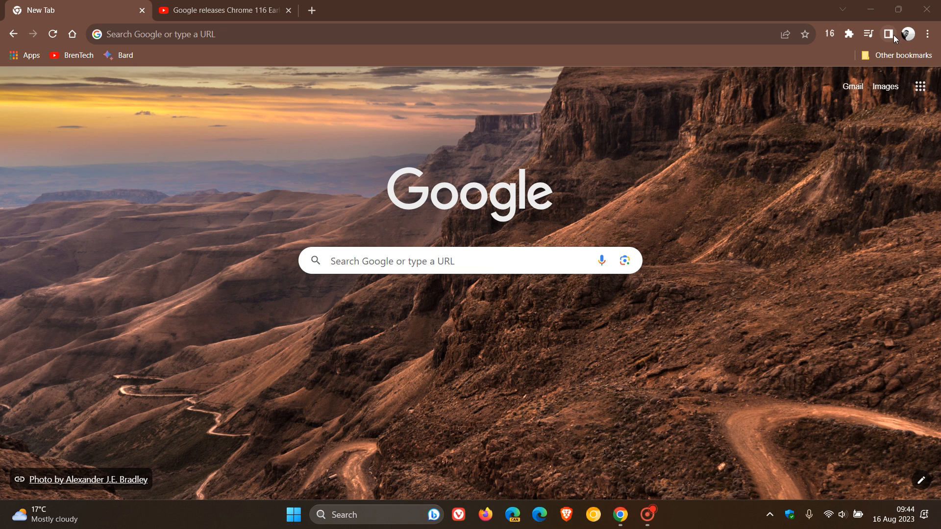
pyautogui.click(888, 34)
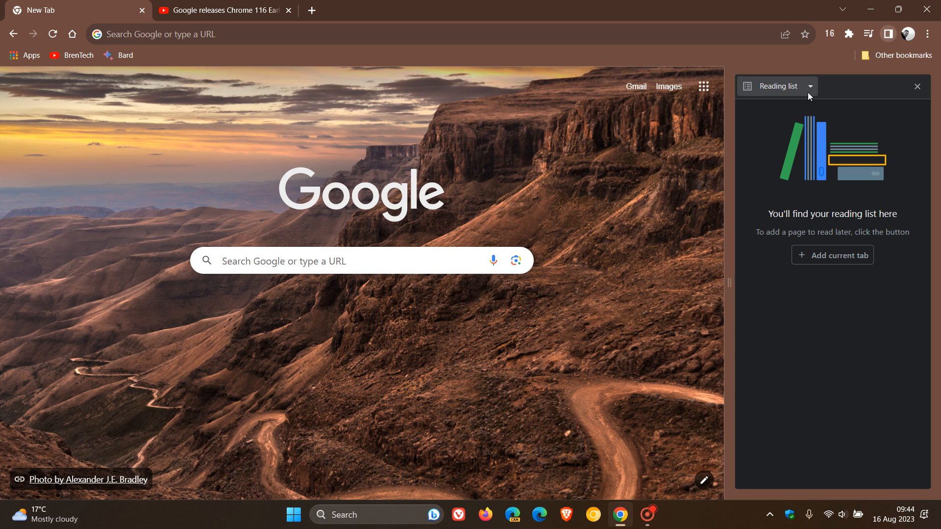
pyautogui.click(809, 86)
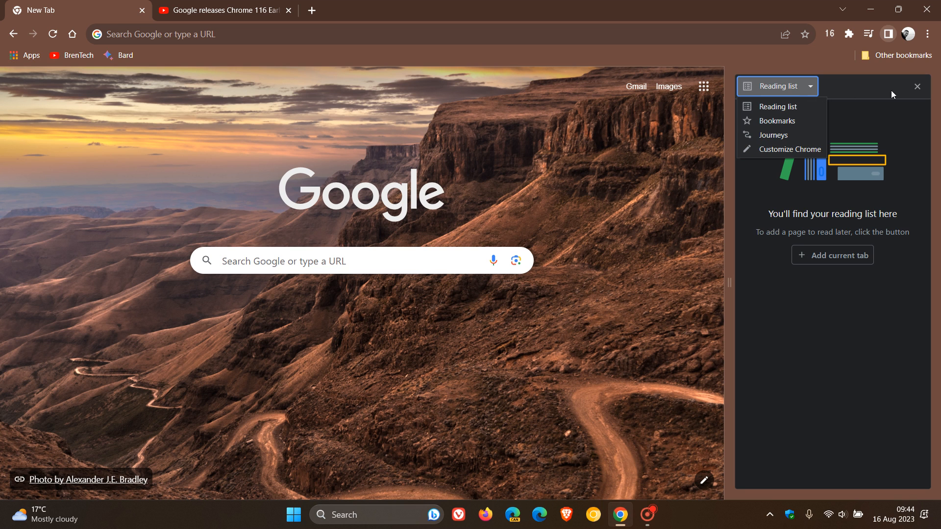
pyautogui.click(917, 85)
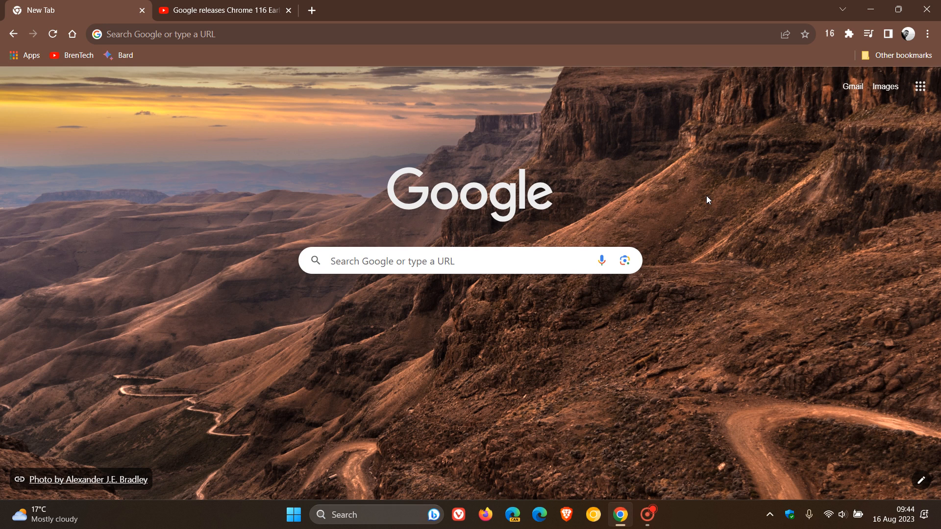
pyautogui.moveTo(693, 172)
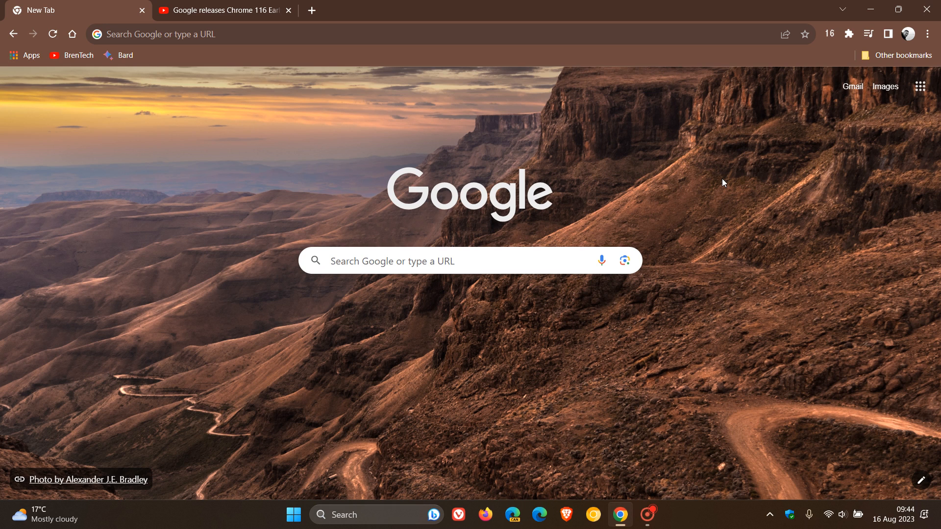
pyautogui.moveTo(613, 129)
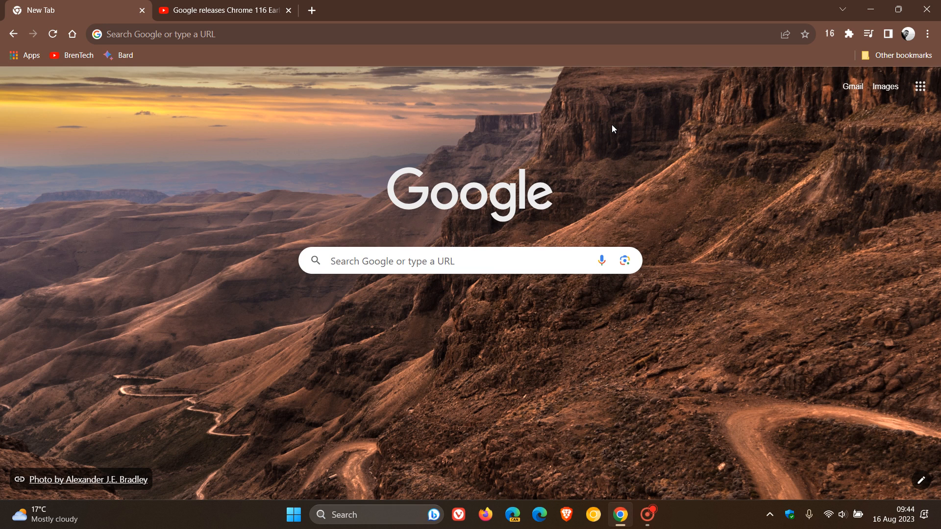
pyautogui.moveTo(616, 155)
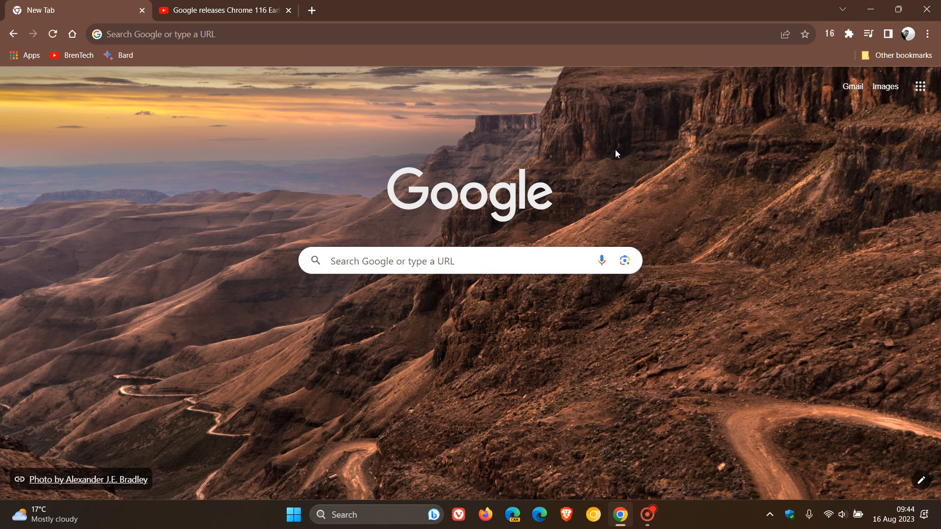
pyautogui.moveTo(325, 192)
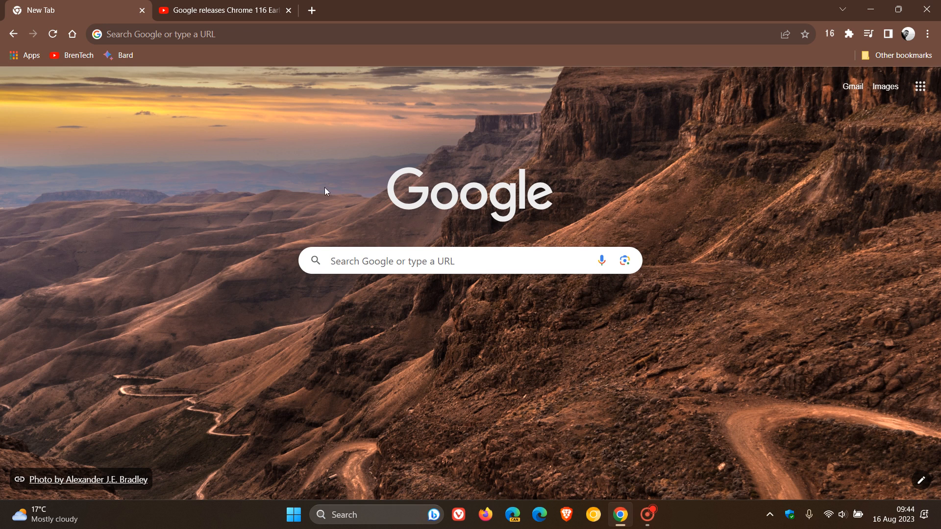
pyautogui.moveTo(636, 123)
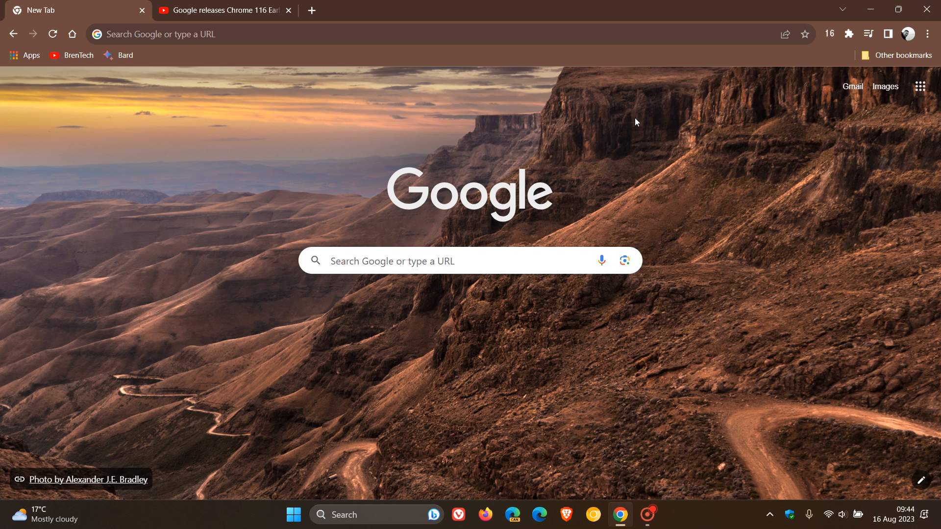